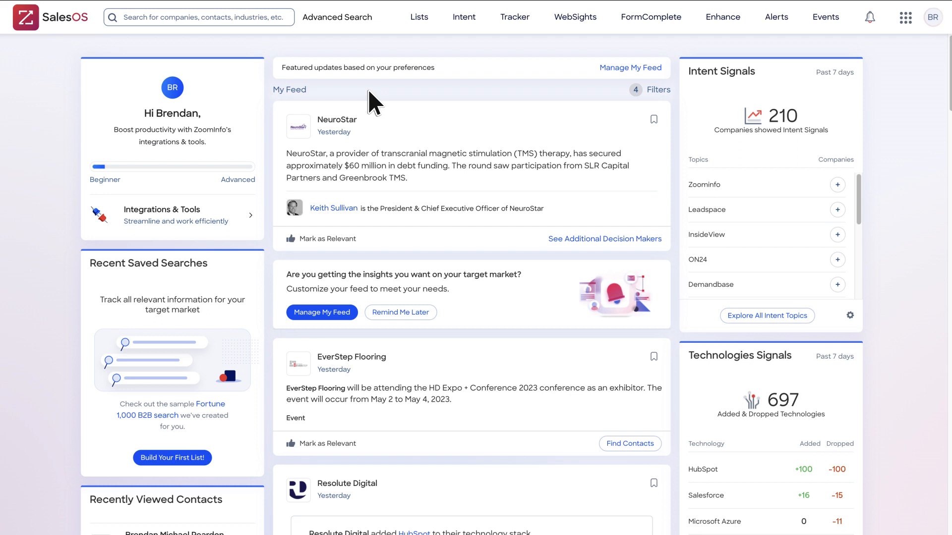
pyautogui.moveTo(935, 30)
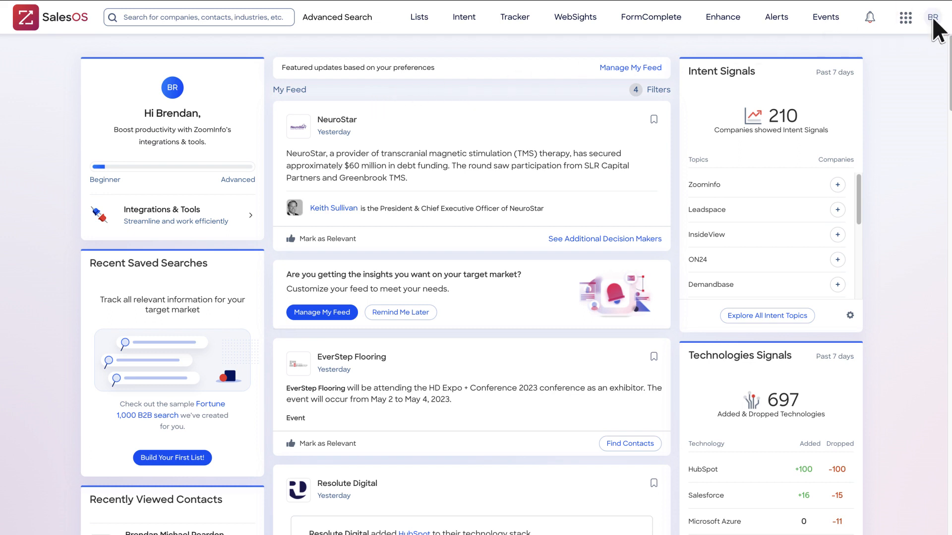
# - Open the account Settings page from the profile avatar menu
pyautogui.click(933, 17)
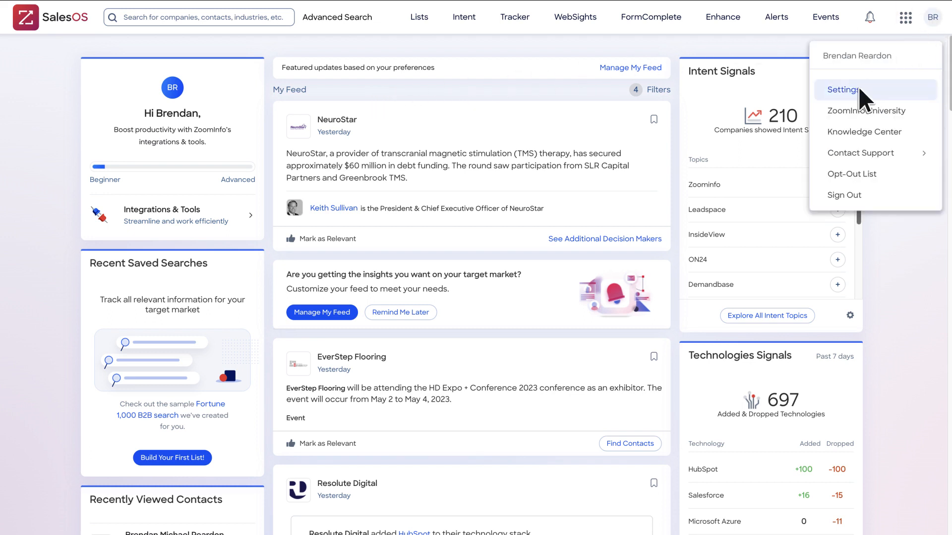
pyautogui.click(841, 89)
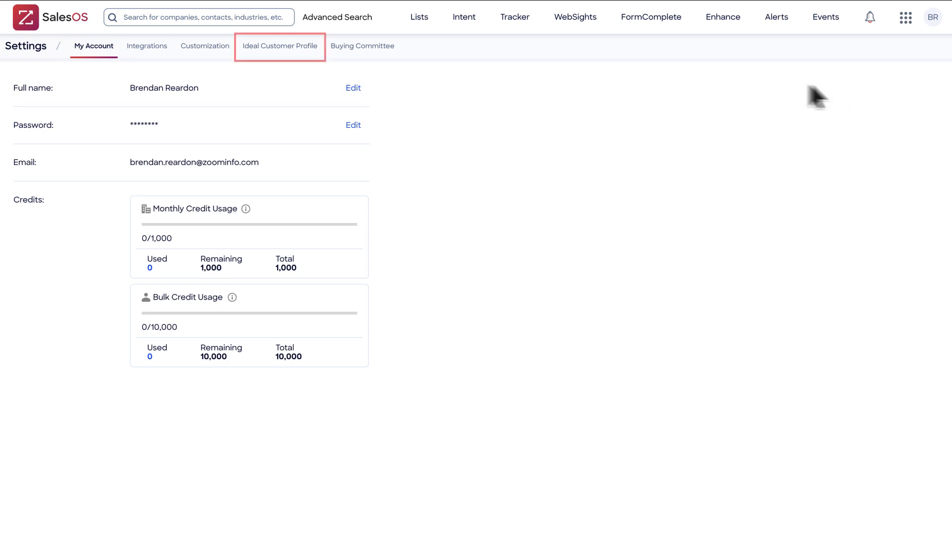
# - Under Ideal Customer Profile, begin a new AI profile via Create New Profile
pyautogui.click(279, 45)
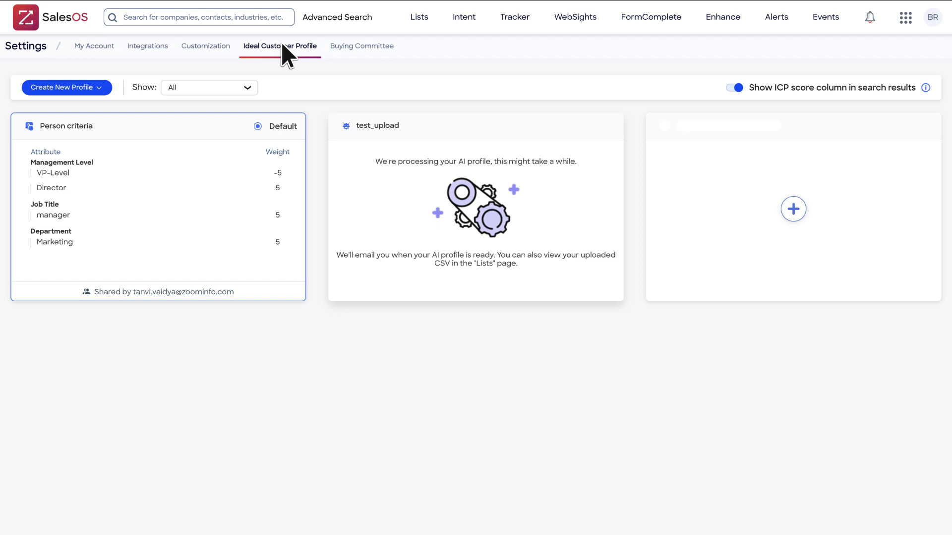
pyautogui.moveTo(130, 85)
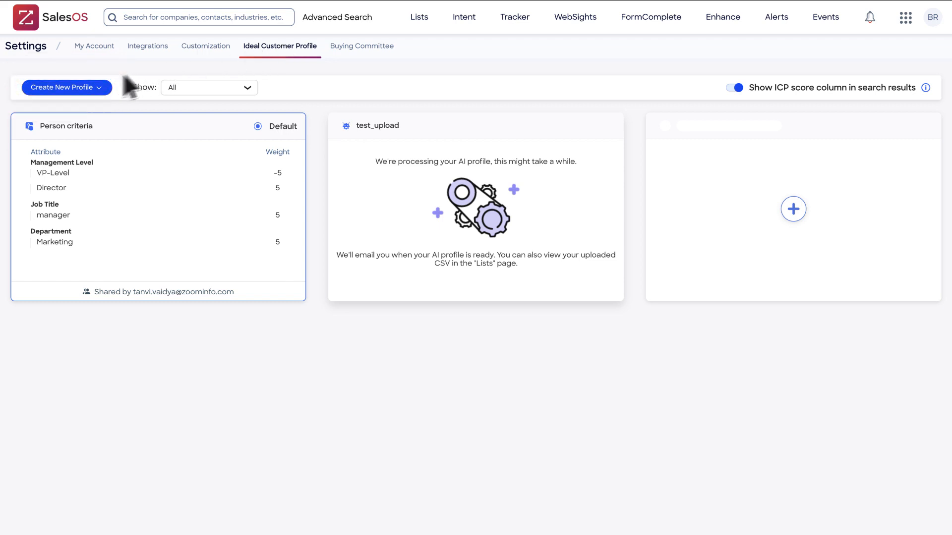
pyautogui.click(63, 86)
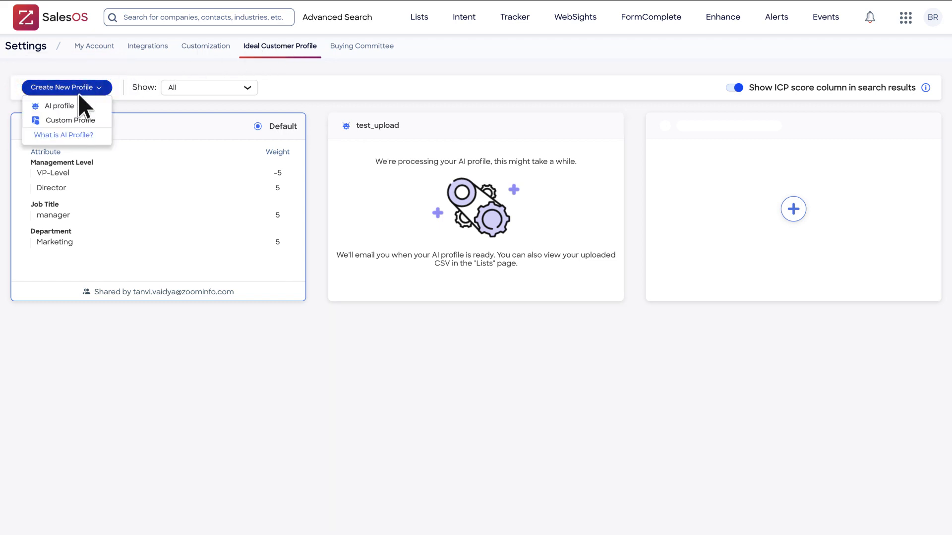
pyautogui.click(60, 105)
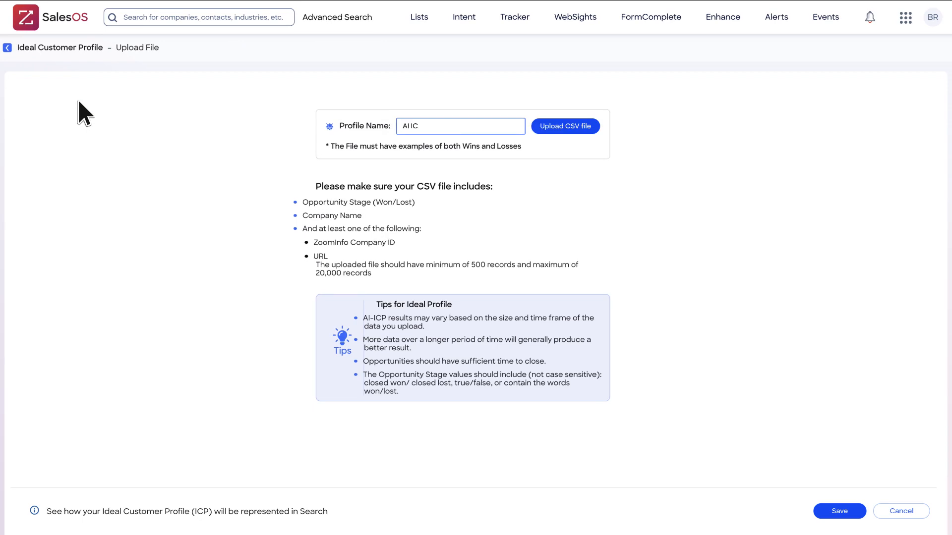
# - Upload the CSV, save the AI ICP Demo profile, and check the ICP dropdown
pyautogui.click(564, 126)
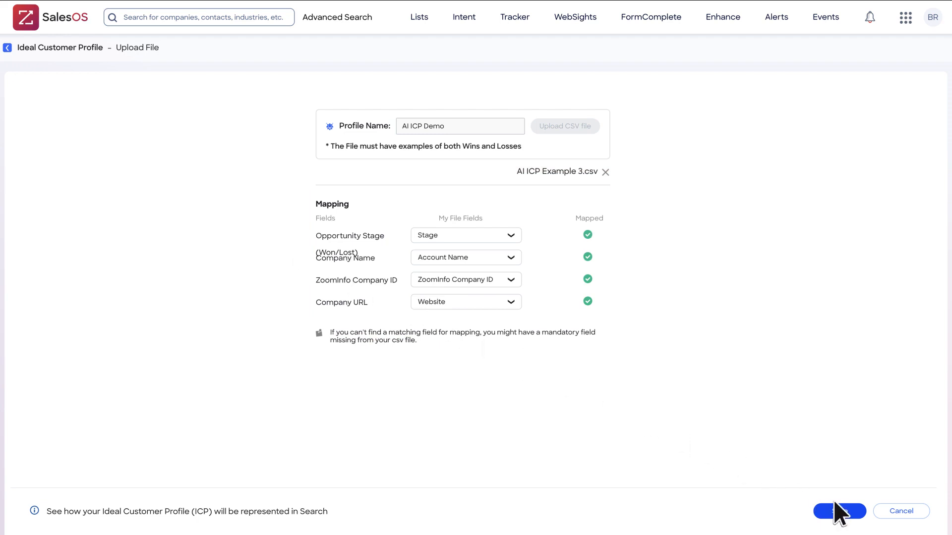
pyautogui.click(839, 511)
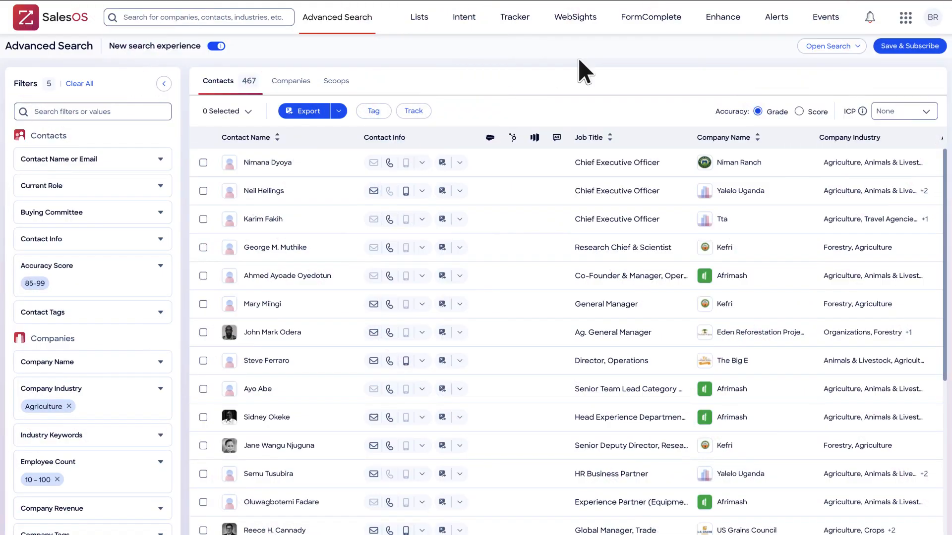
pyautogui.click(903, 110)
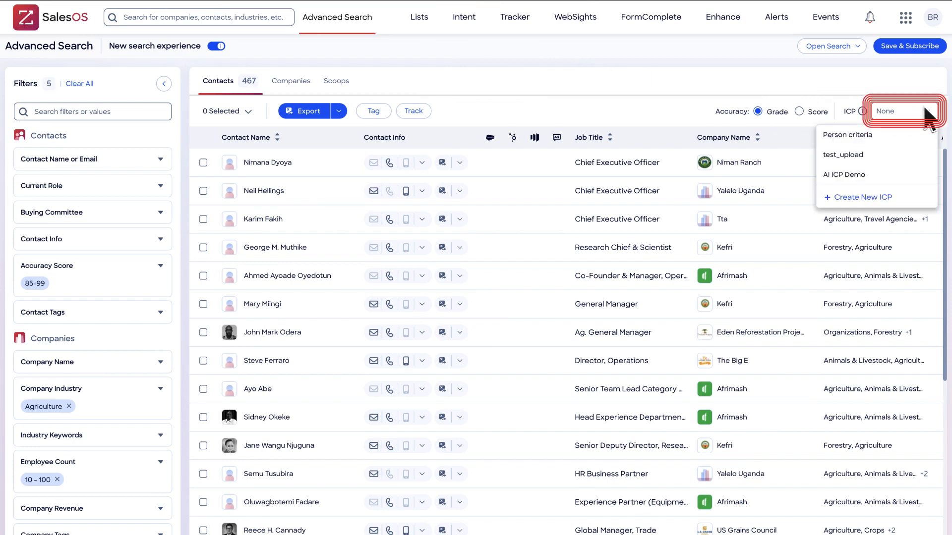